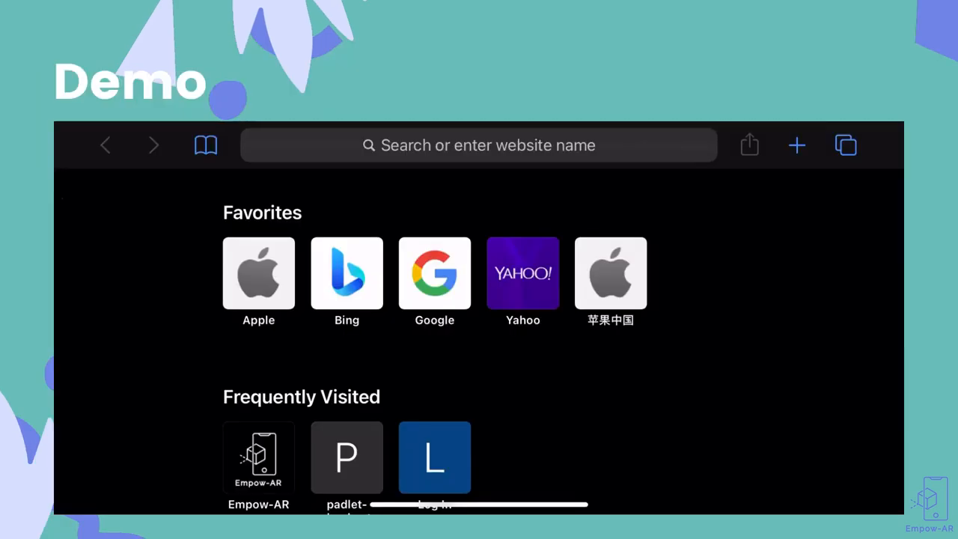
Open the Empow-AR site from Safari's Frequently Visited tiles.
click(258, 457)
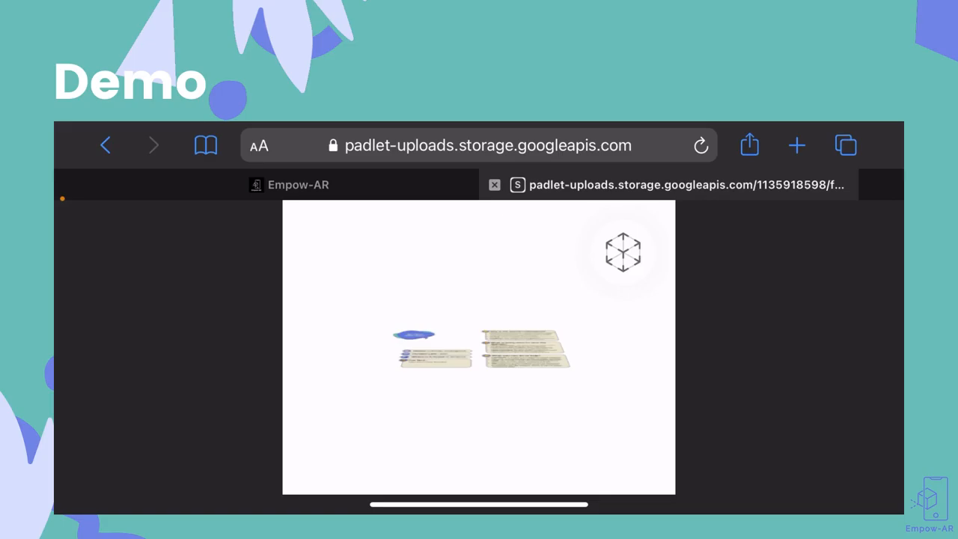
Launch AR Quick Look on the spider monkey model to place it over the MONKEY card.
click(623, 253)
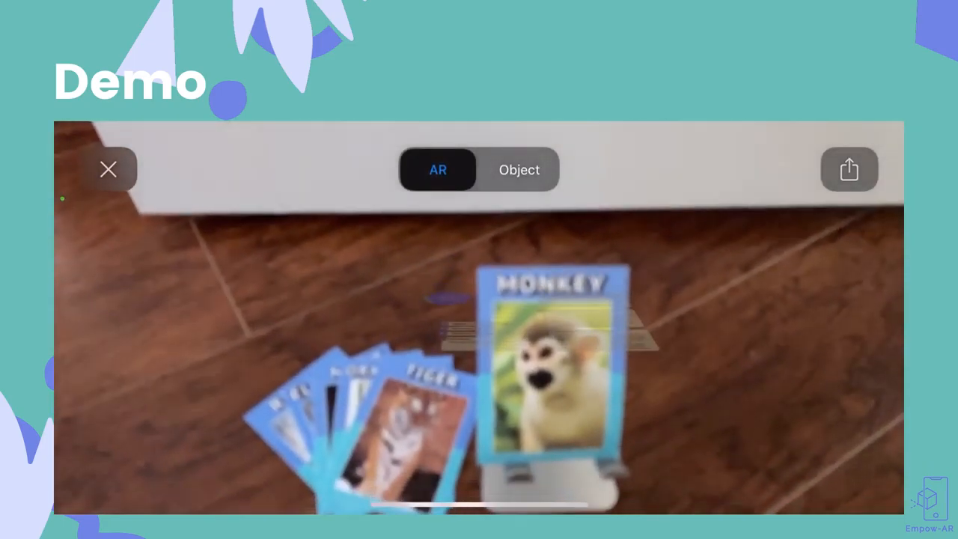